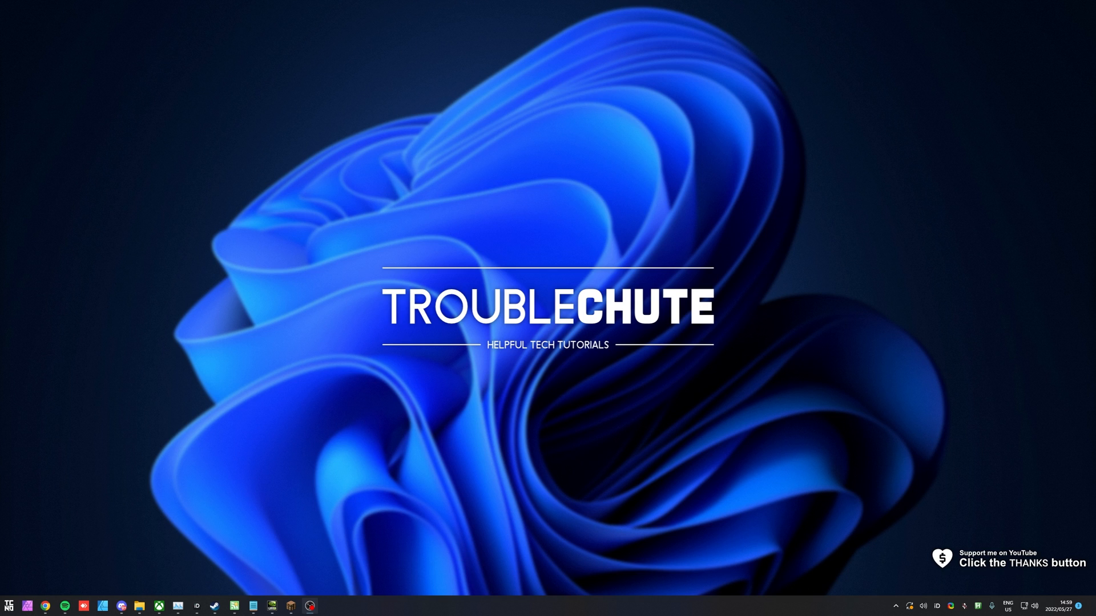
mouse_move(719, 314)
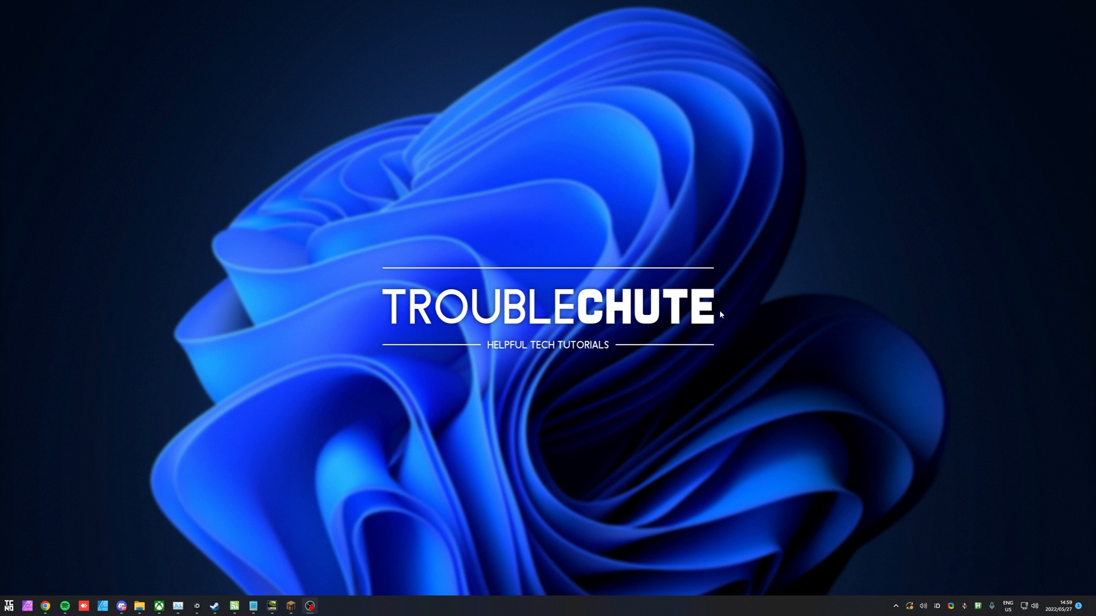
Step: Run dxdiag from the Run box to launch the DirectX Diagnostic Tool
key("Win+r")
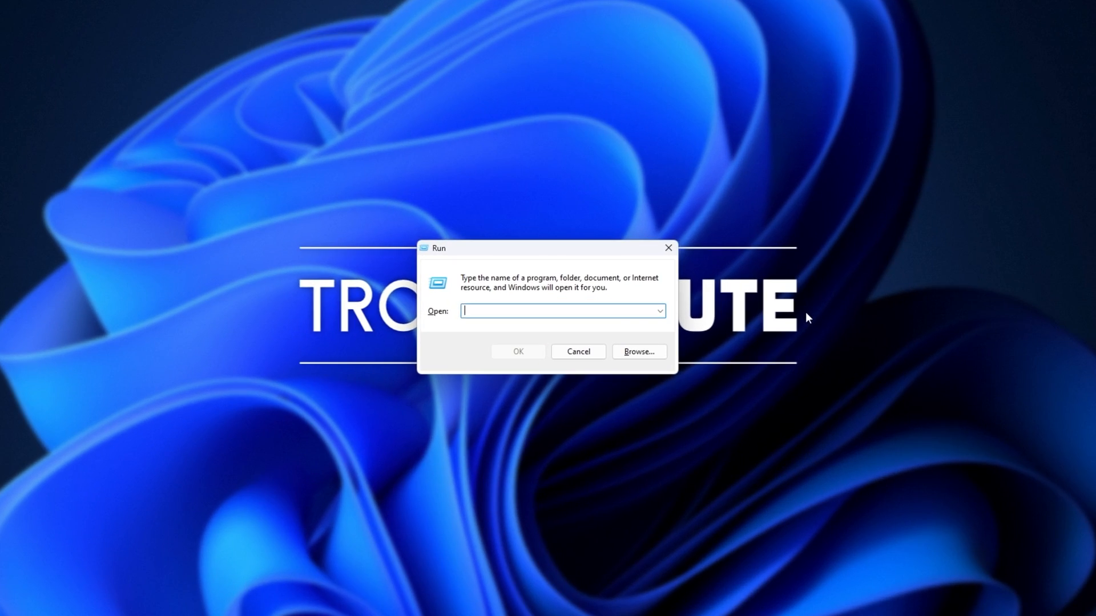
type("dxdiag")
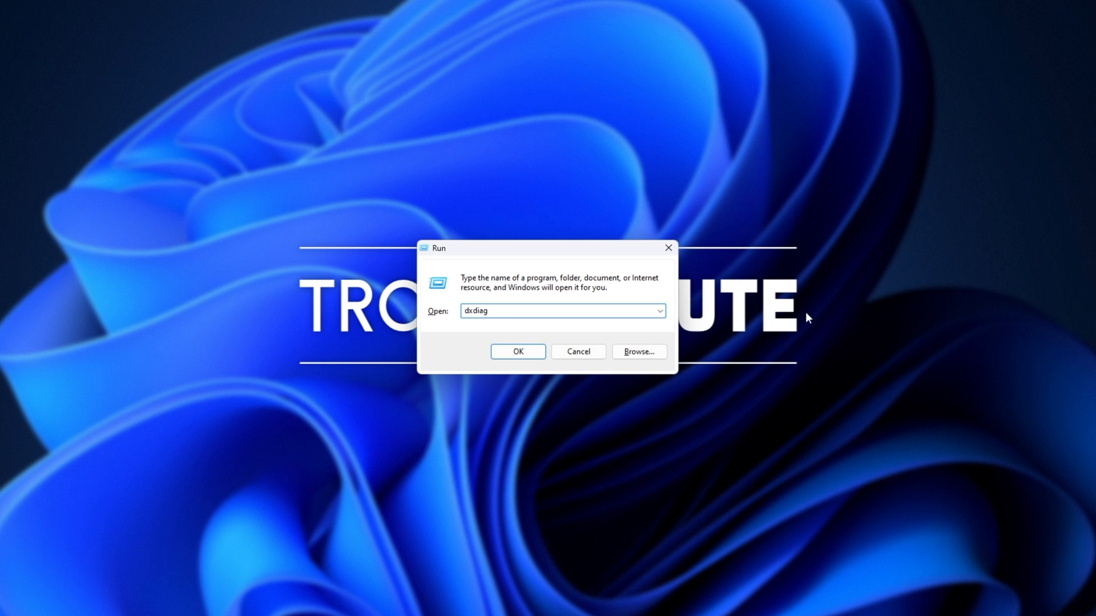
left_click(517, 352)
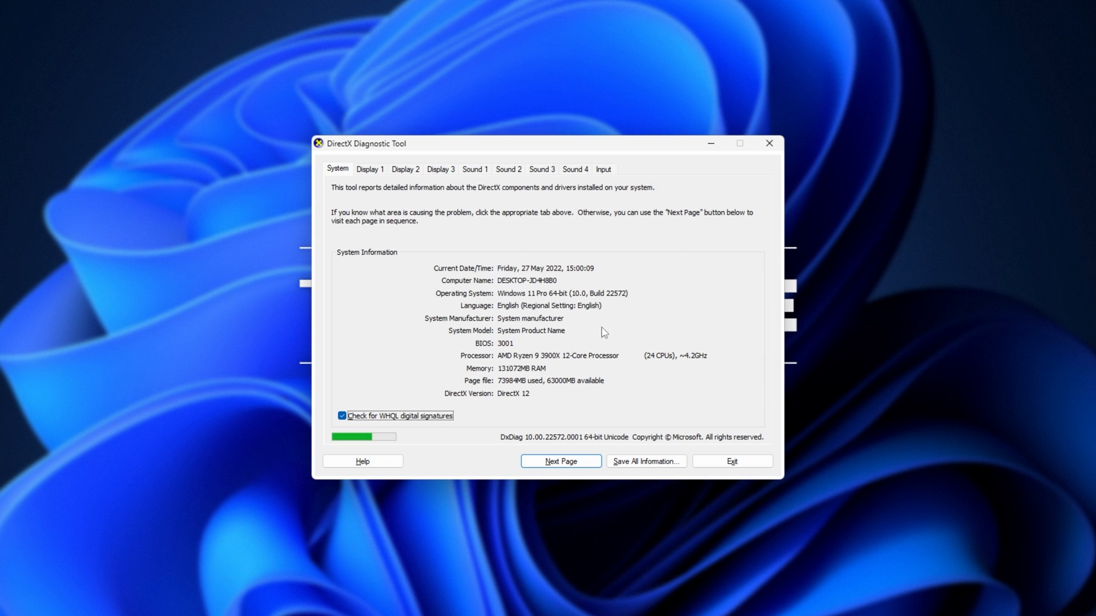
left_click(370, 169)
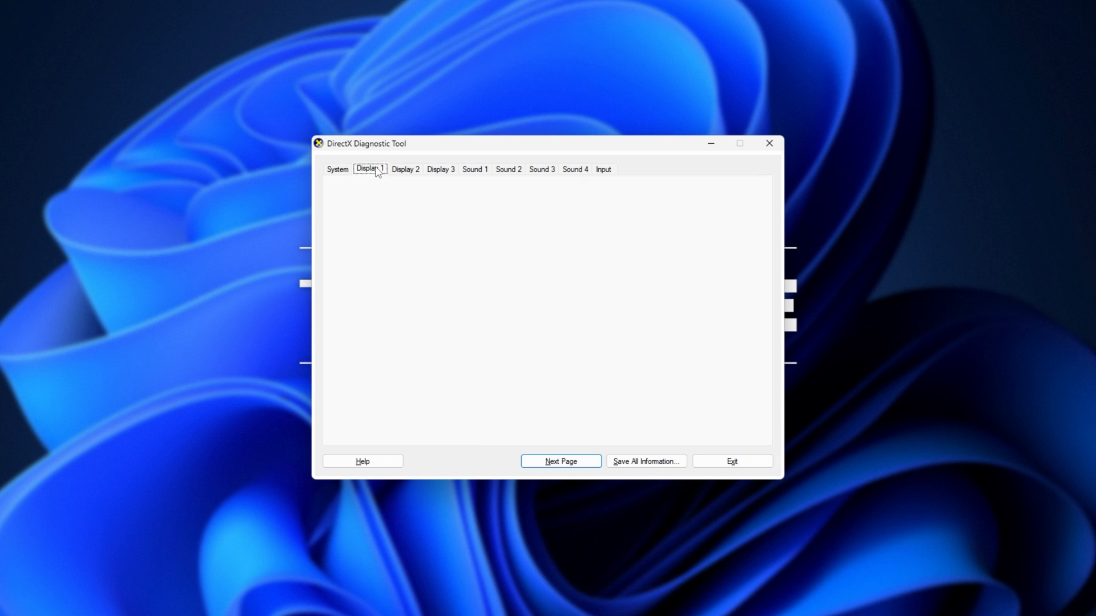
left_click(439, 169)
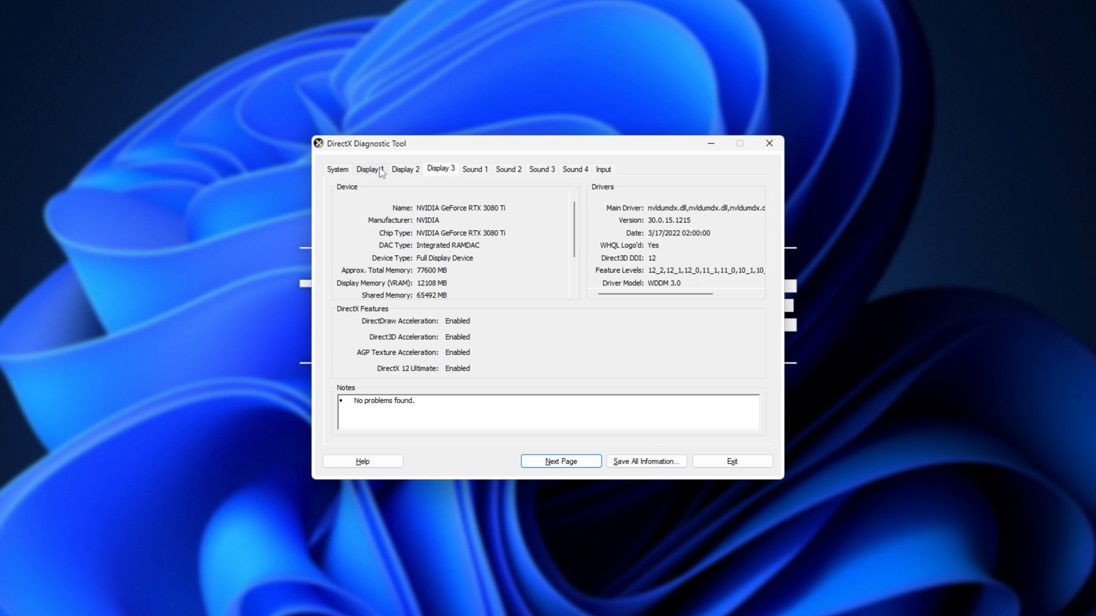
left_click(368, 169)
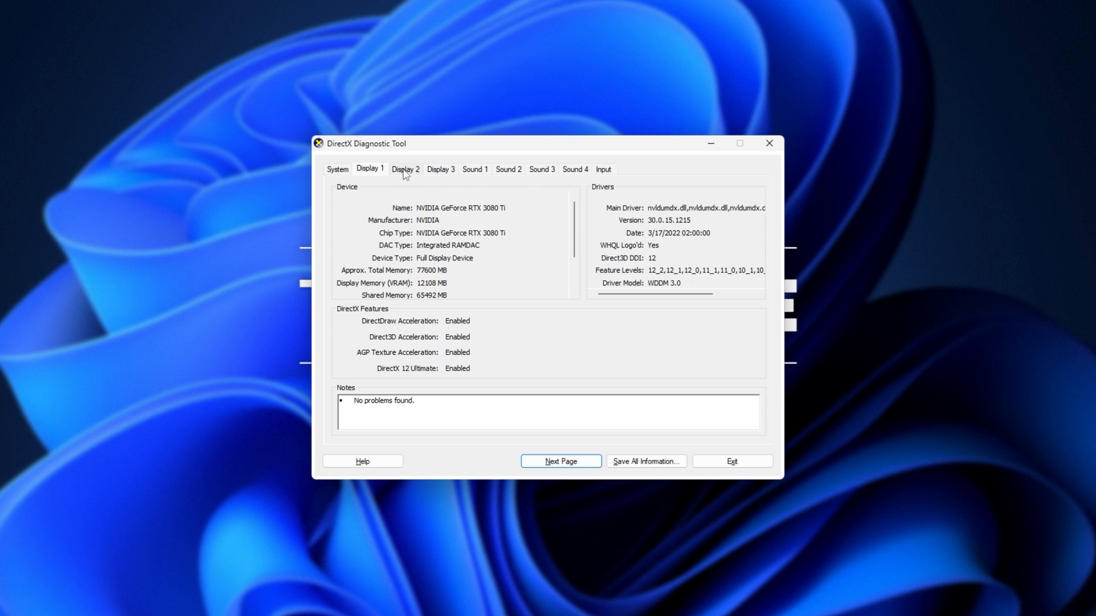
left_click(405, 168)
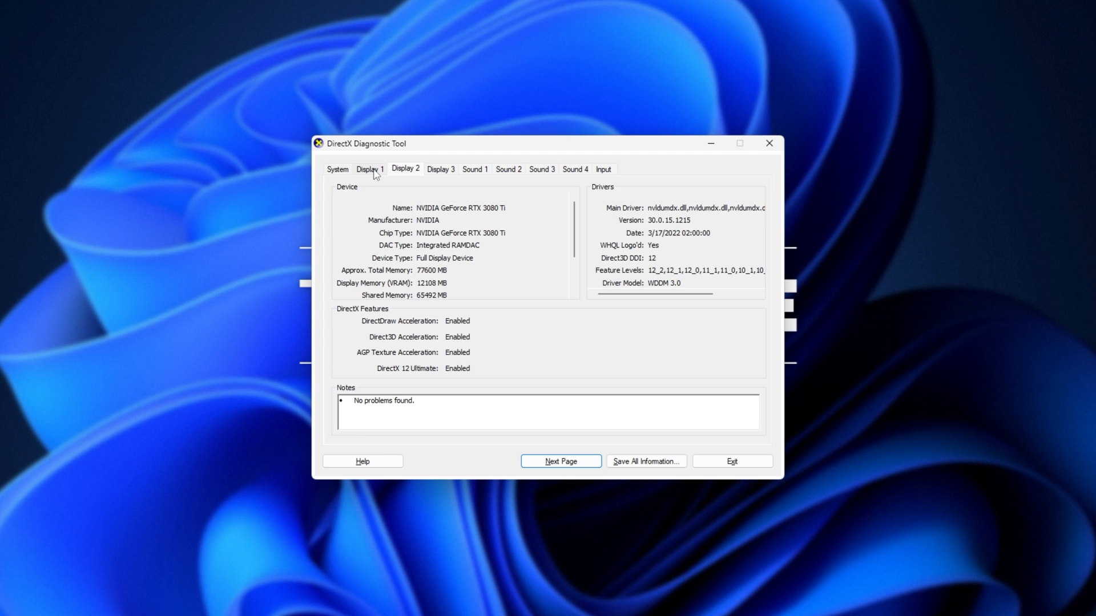
left_click(369, 168)
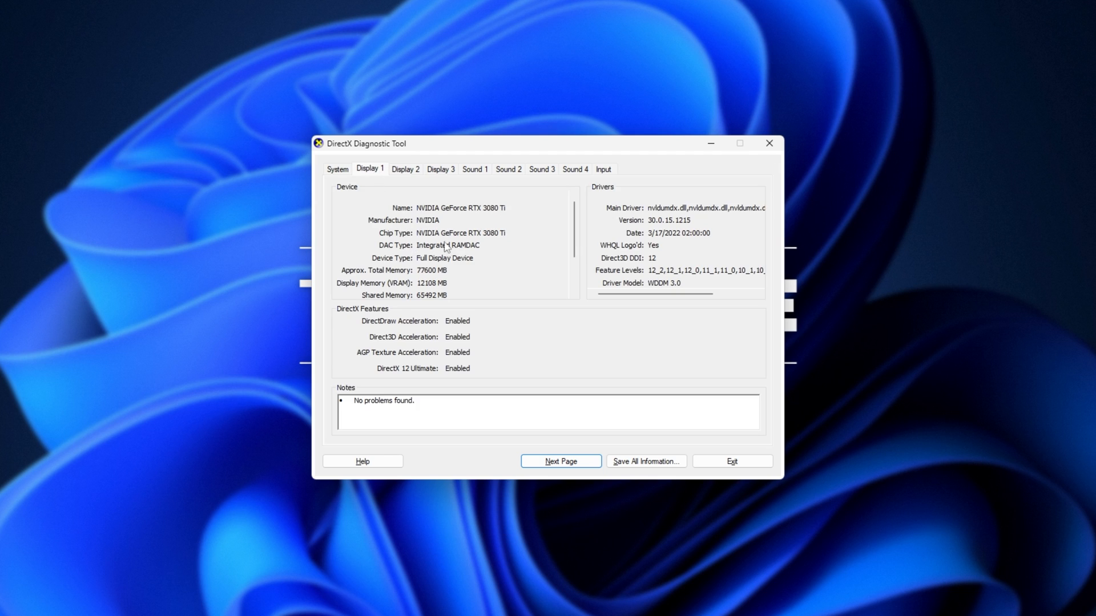
mouse_move(357, 283)
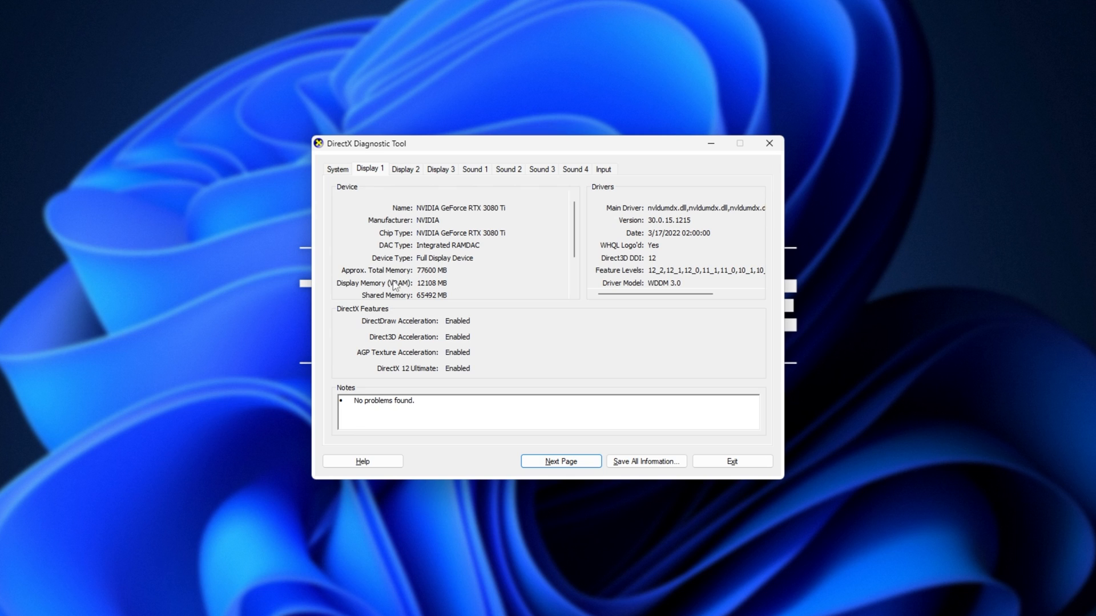
mouse_move(449, 291)
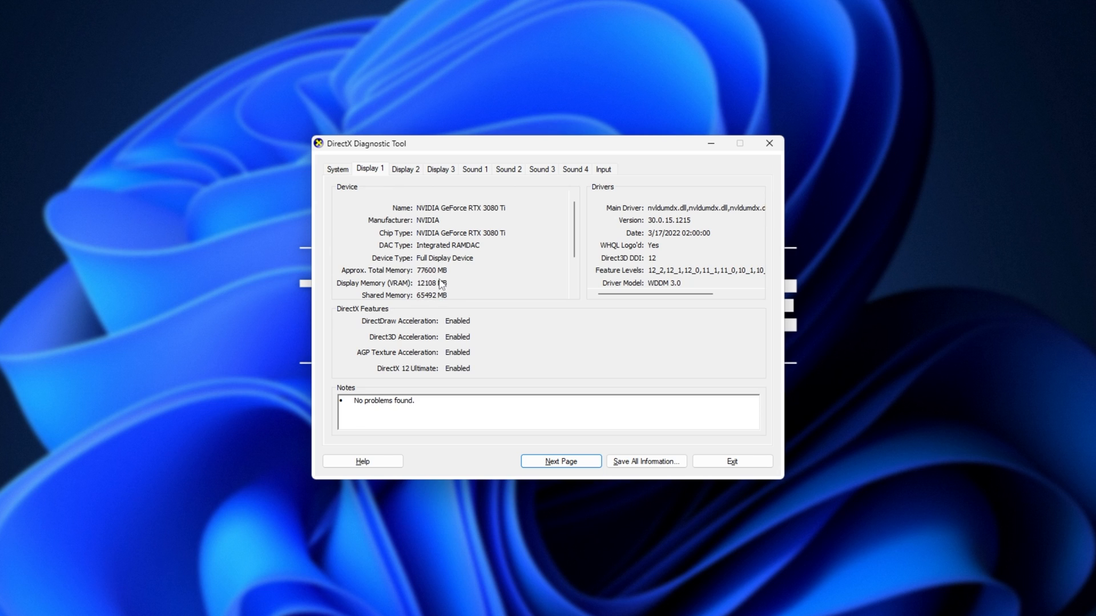
mouse_move(427, 295)
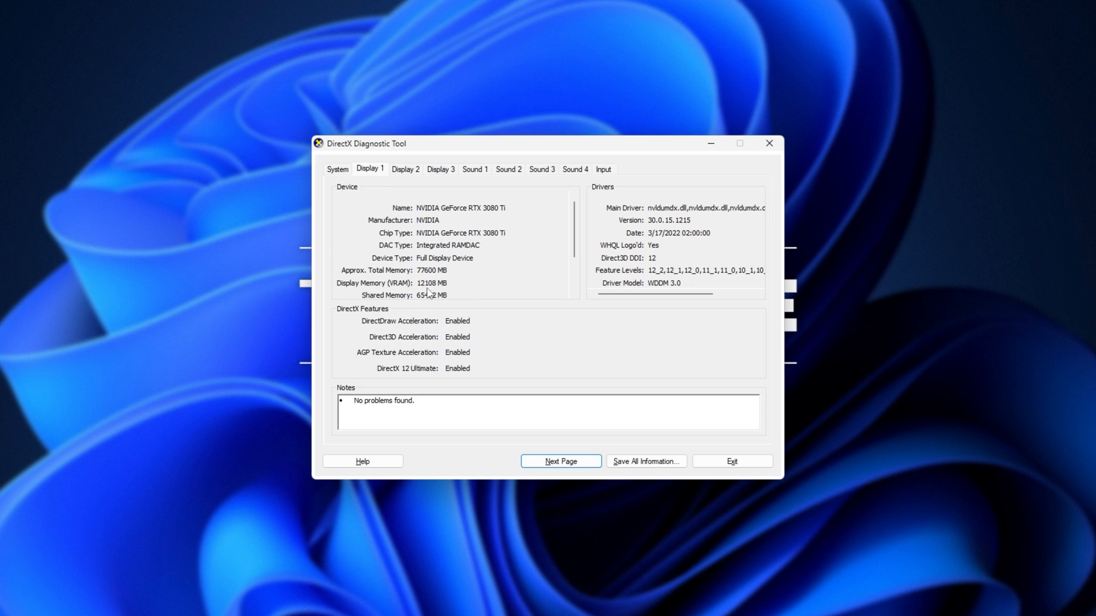
mouse_move(439, 299)
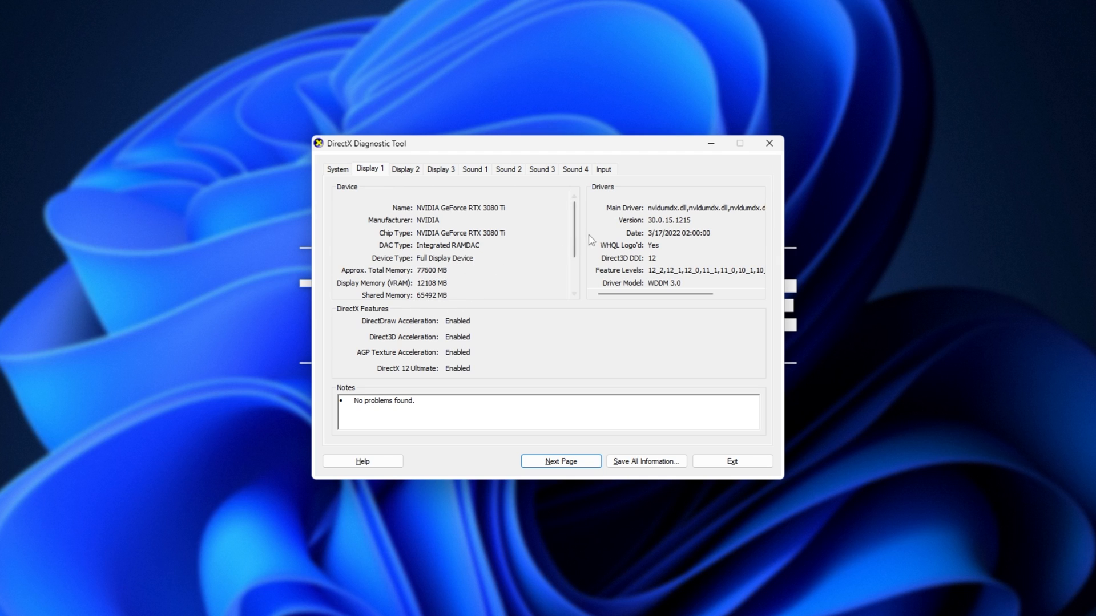
scroll("down", 3)
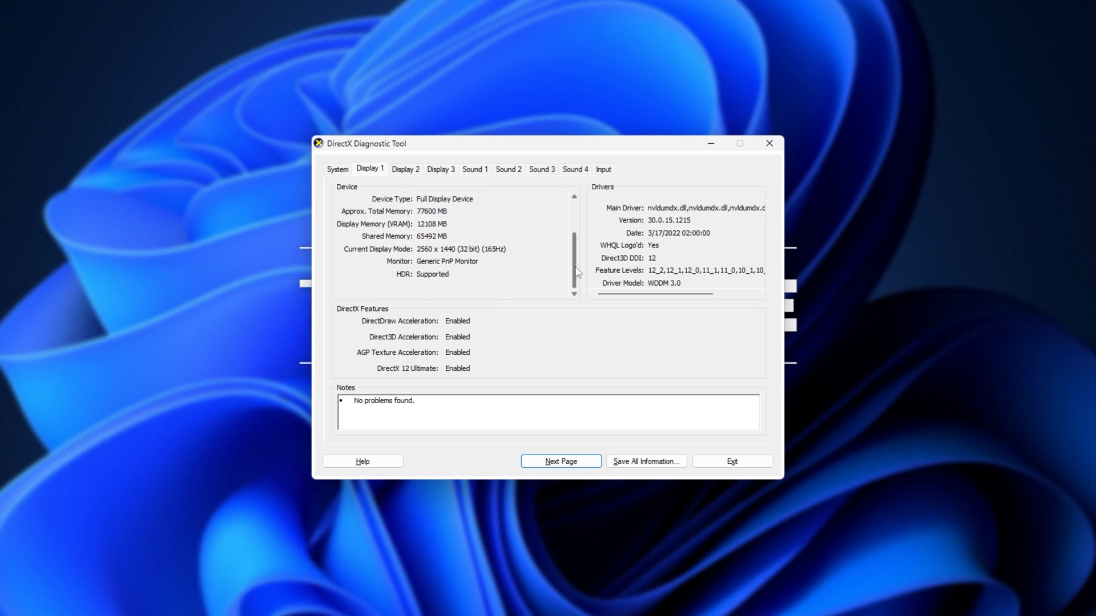
left_click(336, 168)
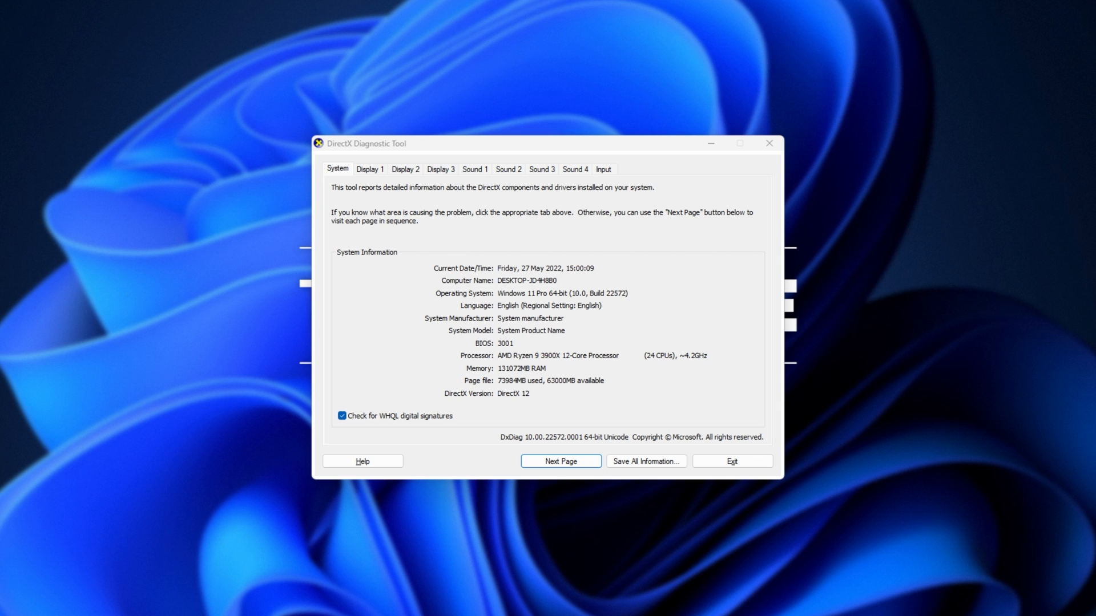
mouse_move(597, 380)
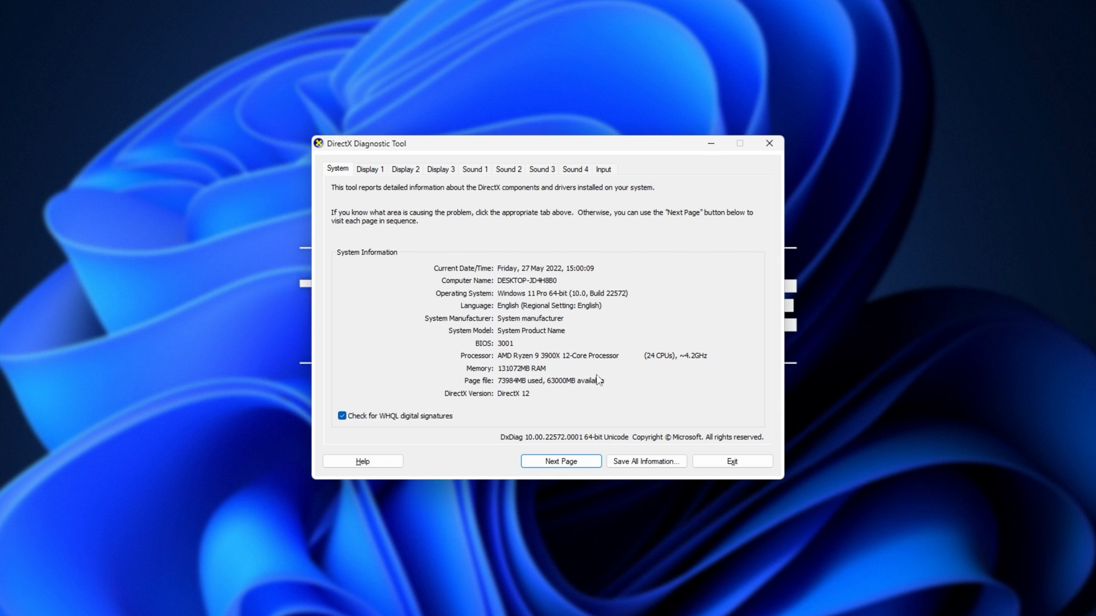
mouse_move(476, 301)
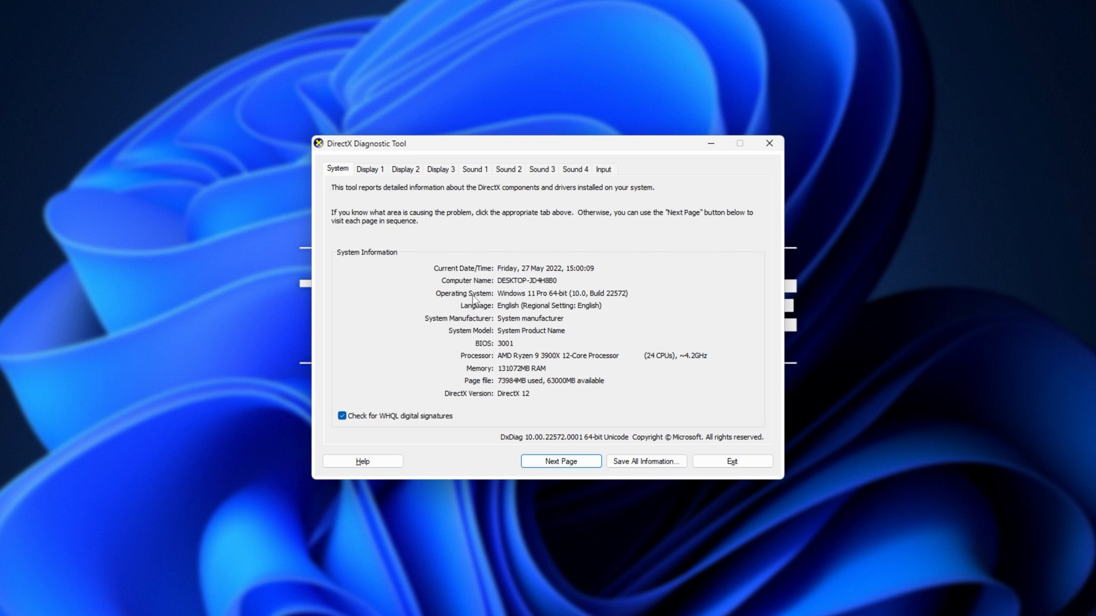
Step: Check the RTX 3080 Ti's 12108 MB display memory on Display 1, then close dxdiag
left_click(369, 169)
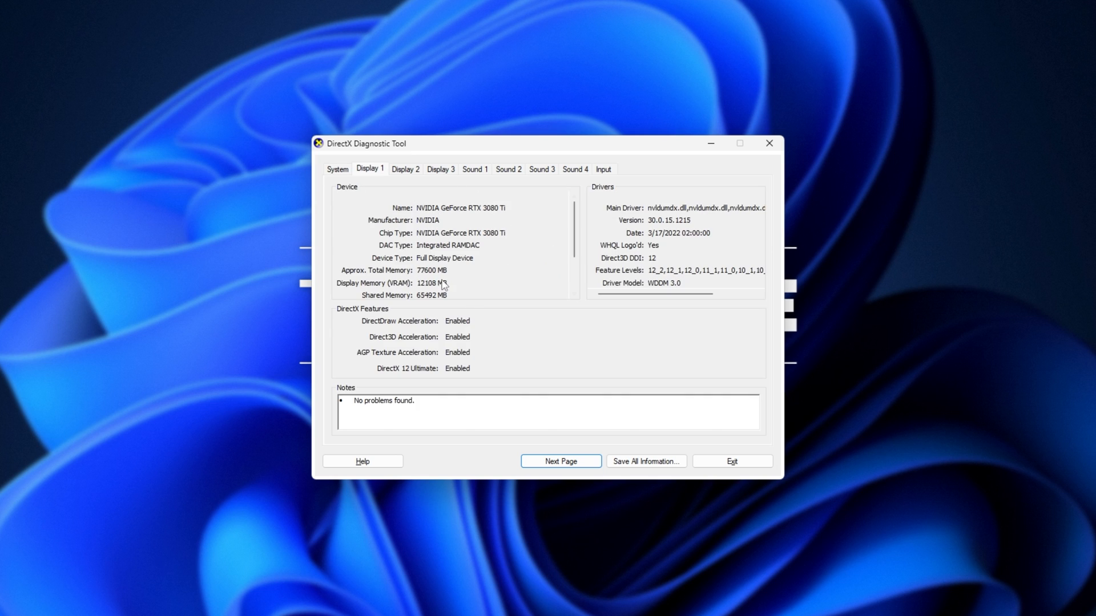
left_click(404, 169)
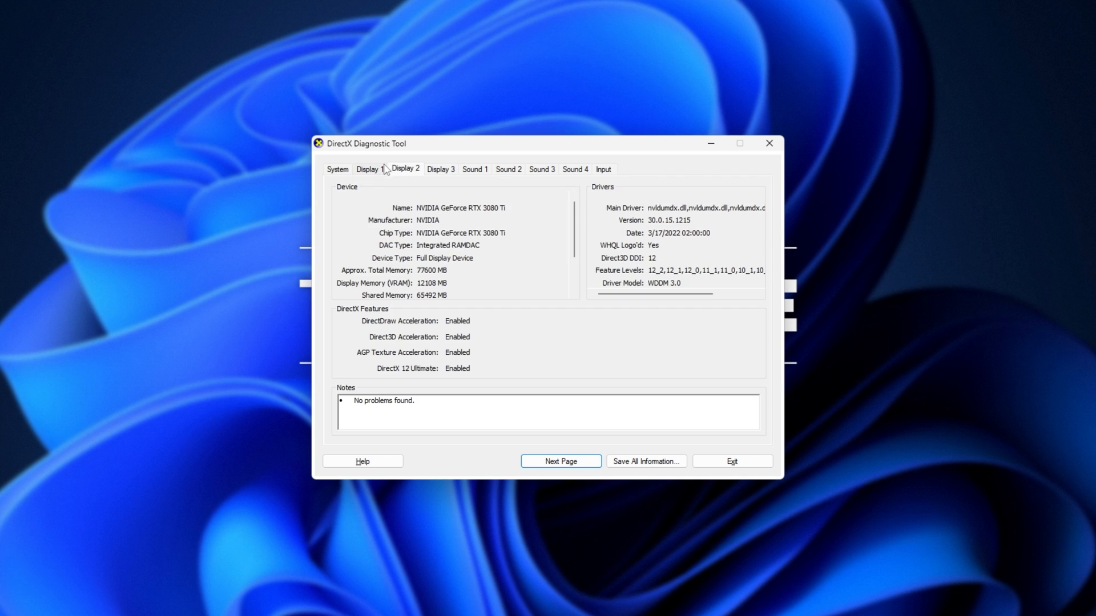
left_click(370, 169)
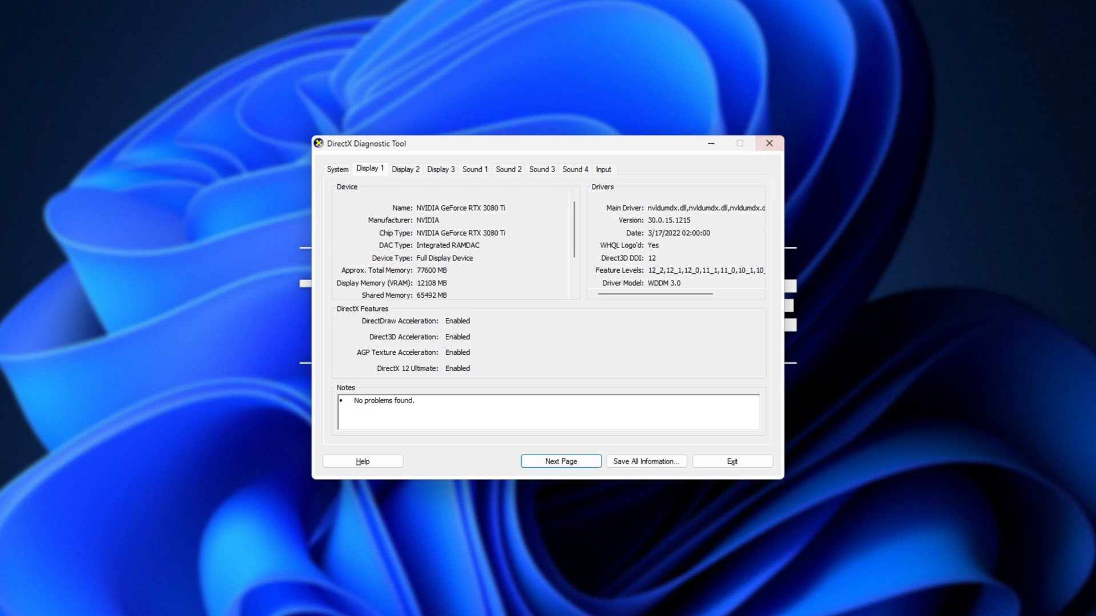
left_click(731, 461)
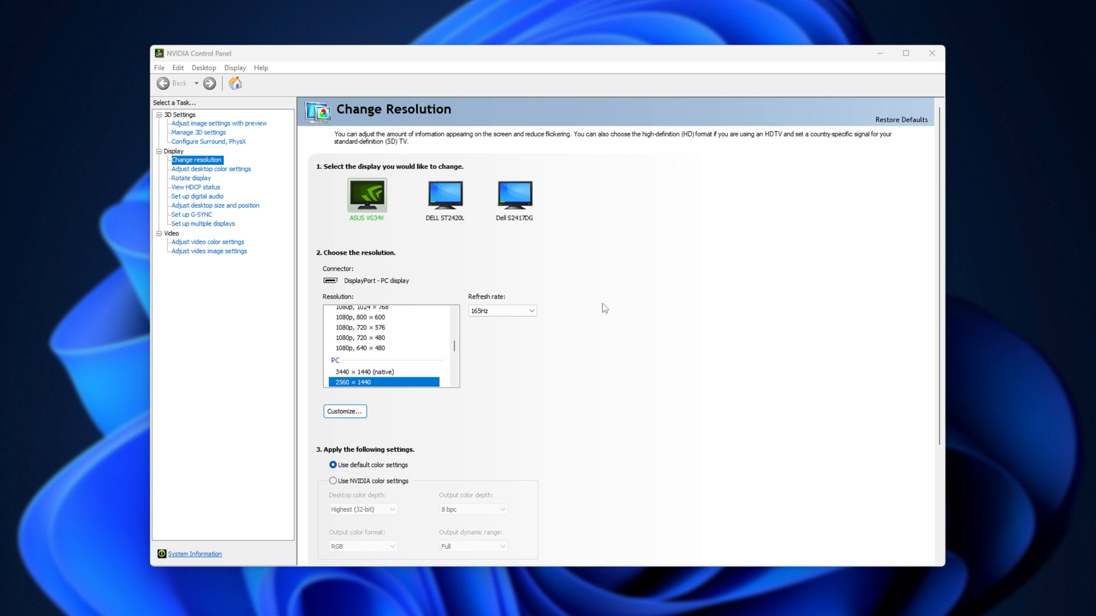
Step: Find 12288 MB GDDR6X dedicated video memory in NVIDIA System Information, then close the panel
left_click(194, 554)
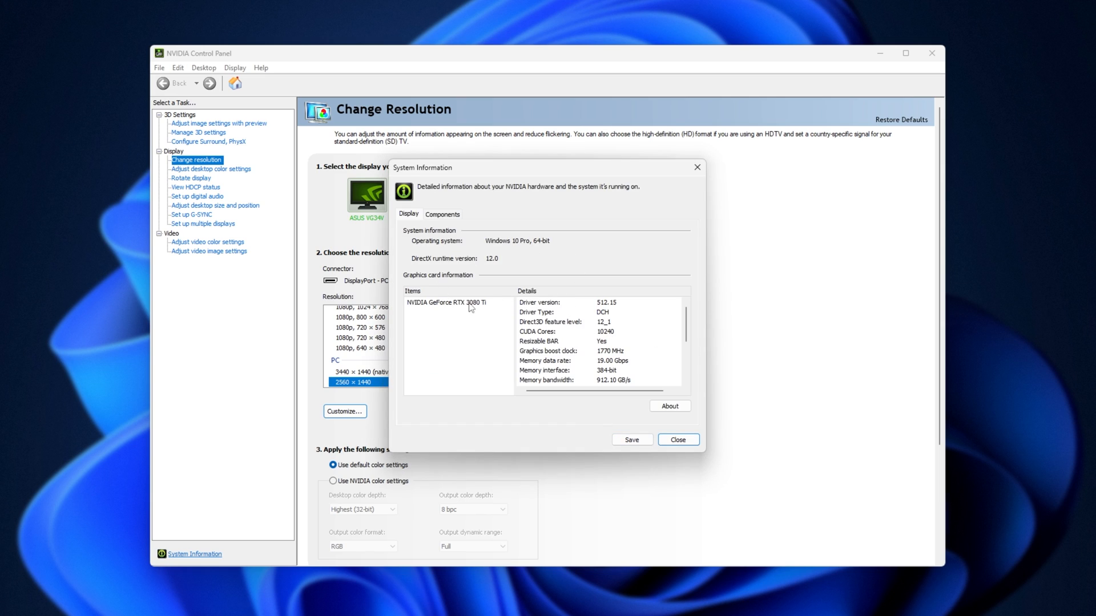
left_click(458, 301)
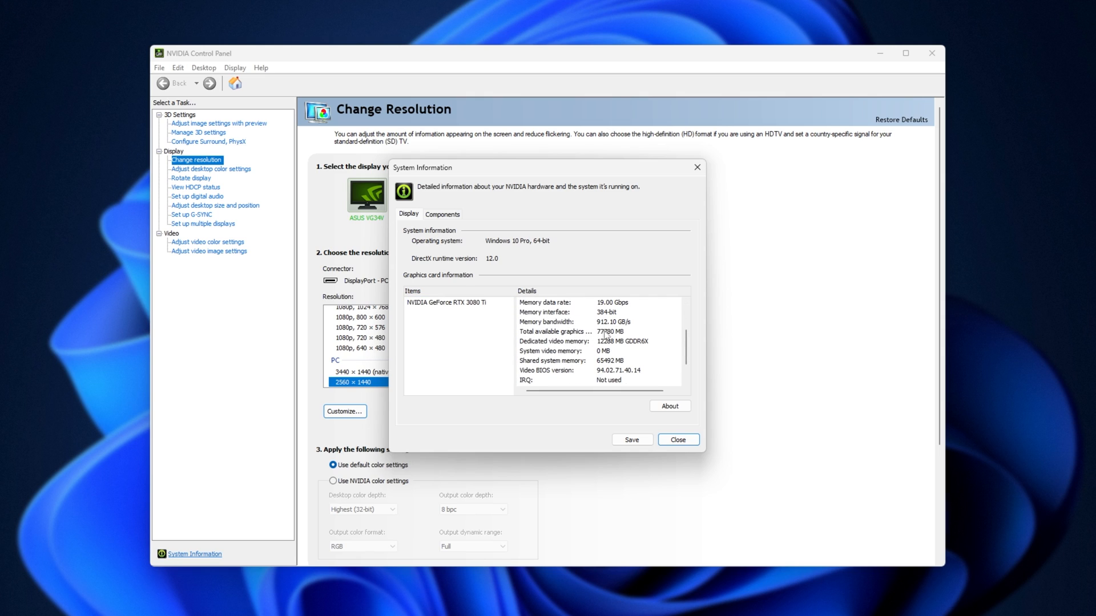
mouse_move(588, 348)
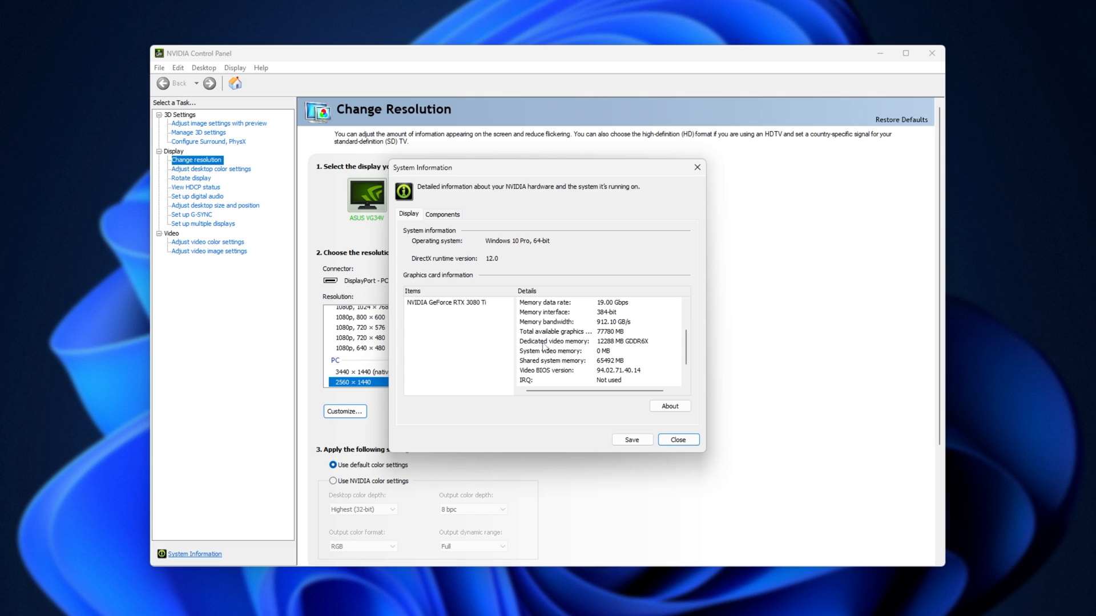
mouse_move(595, 347)
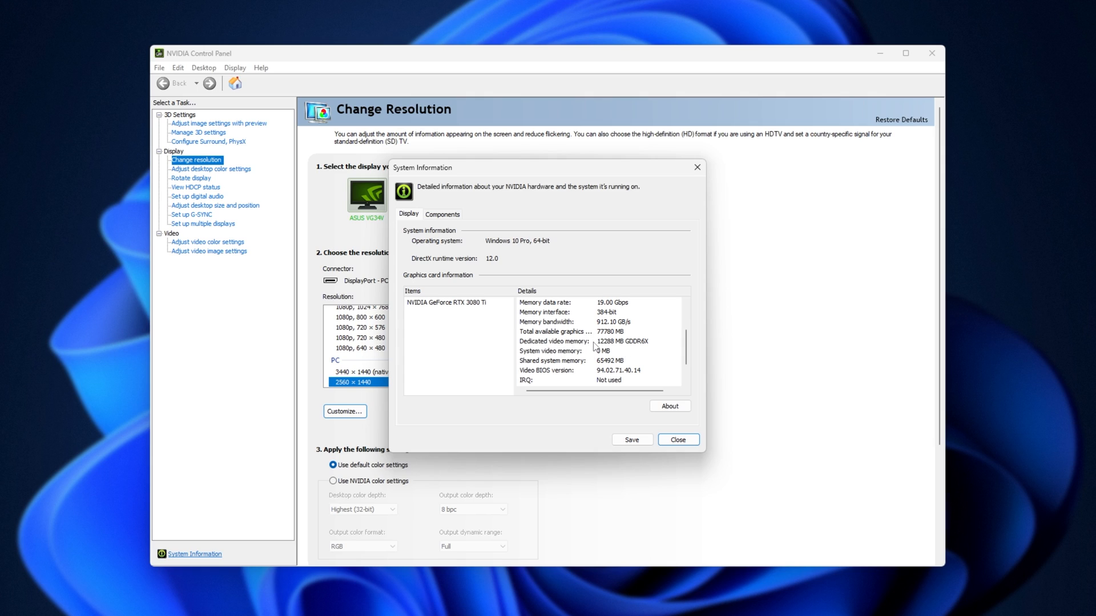
mouse_move(632, 348)
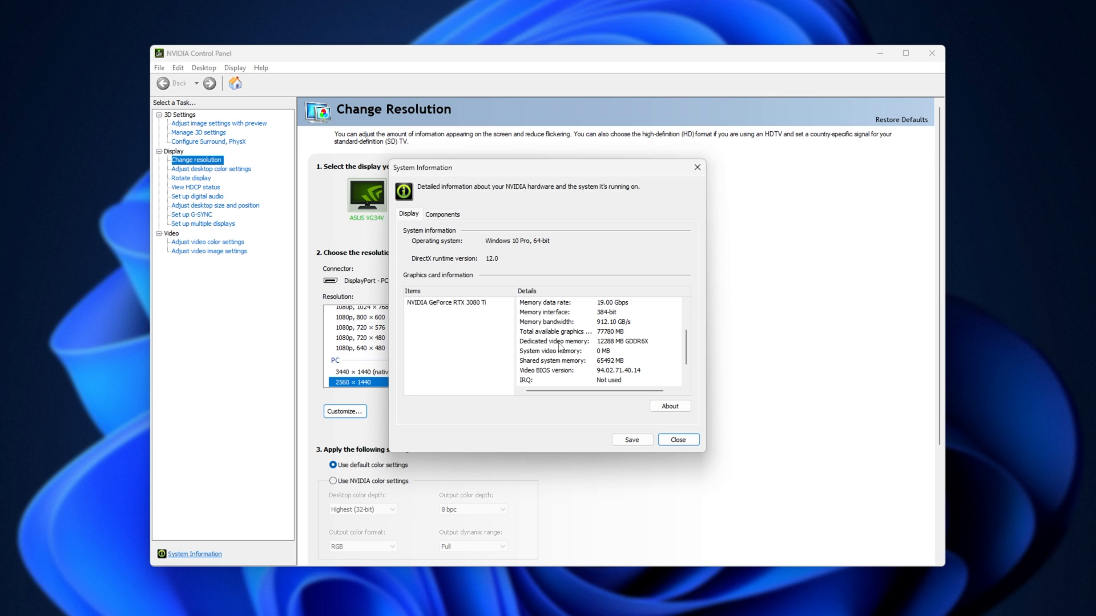
left_click(676, 439)
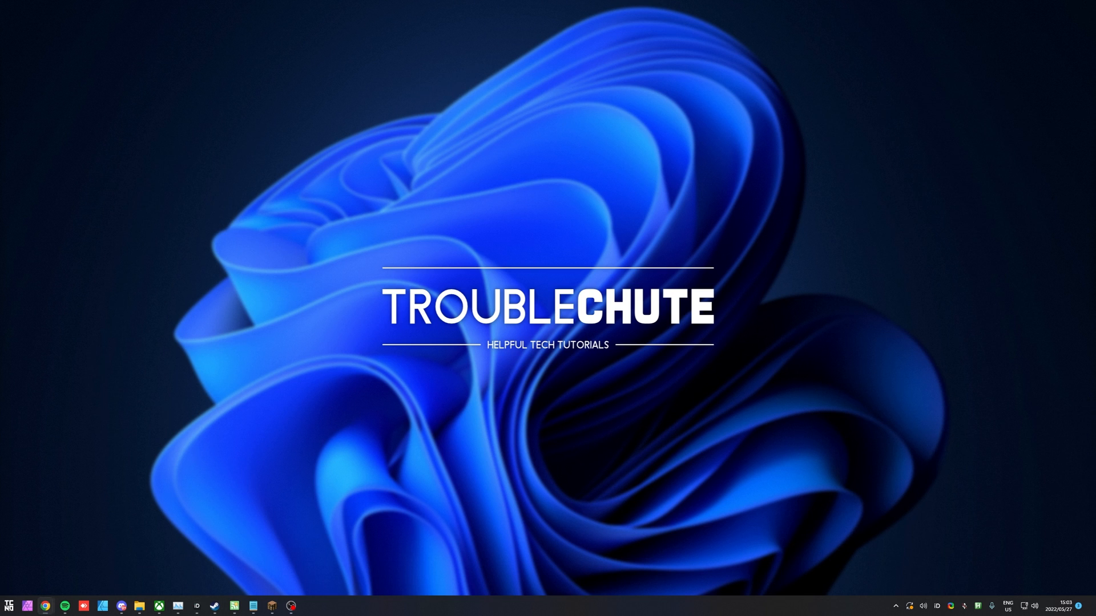
Step: Open Windows Settings from the Start menu
left_click(45, 606)
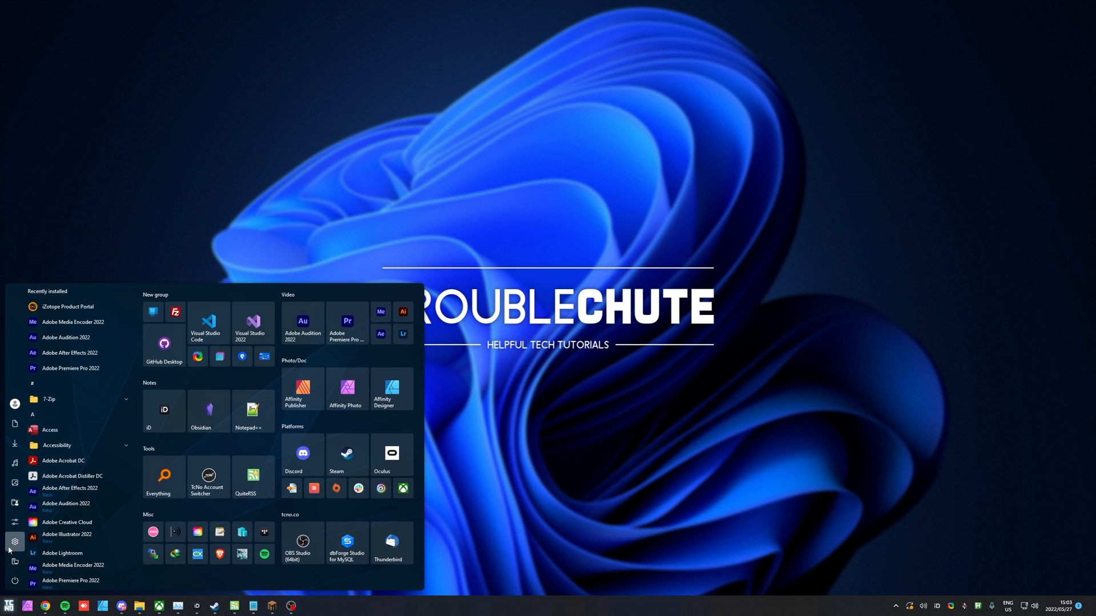
left_click(15, 542)
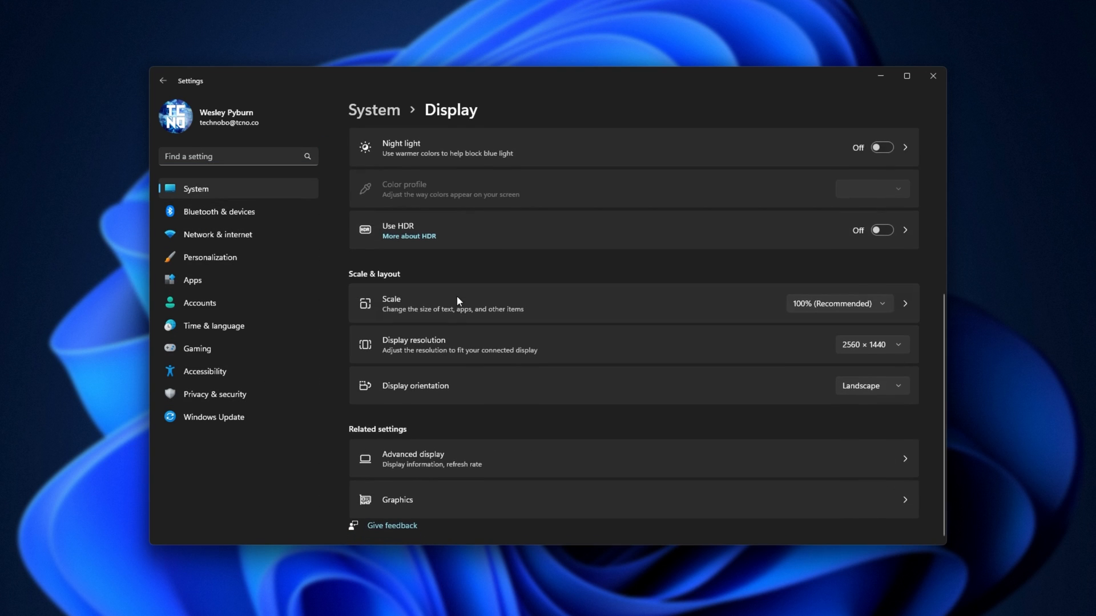
mouse_move(447, 464)
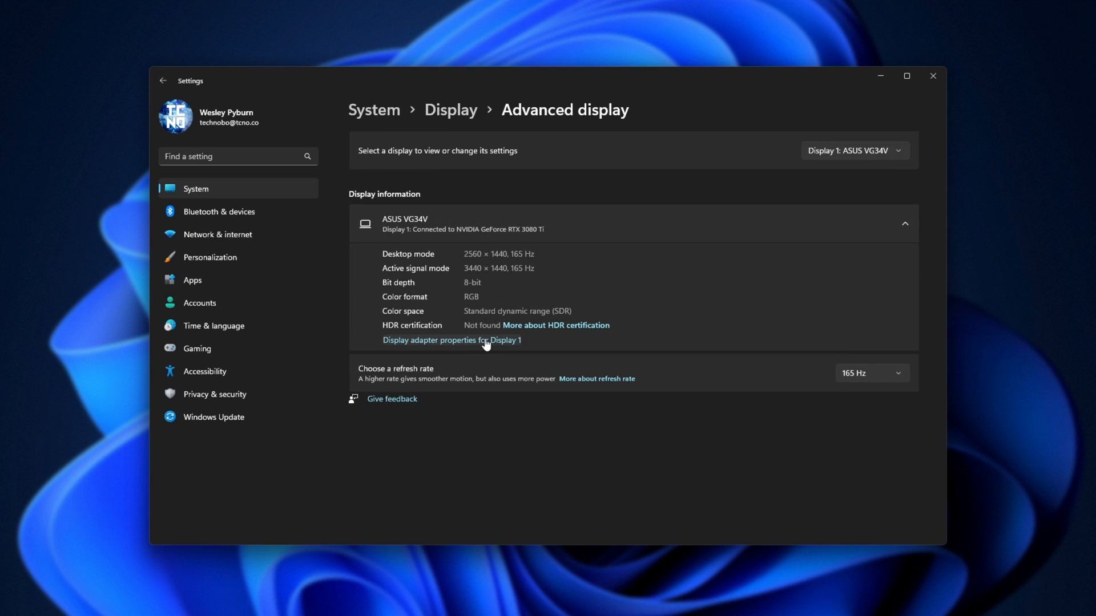
Step: Open Display 1 adapter properties to read the RTX 3080 Ti's 12288 MB dedicated memory
left_click(451, 339)
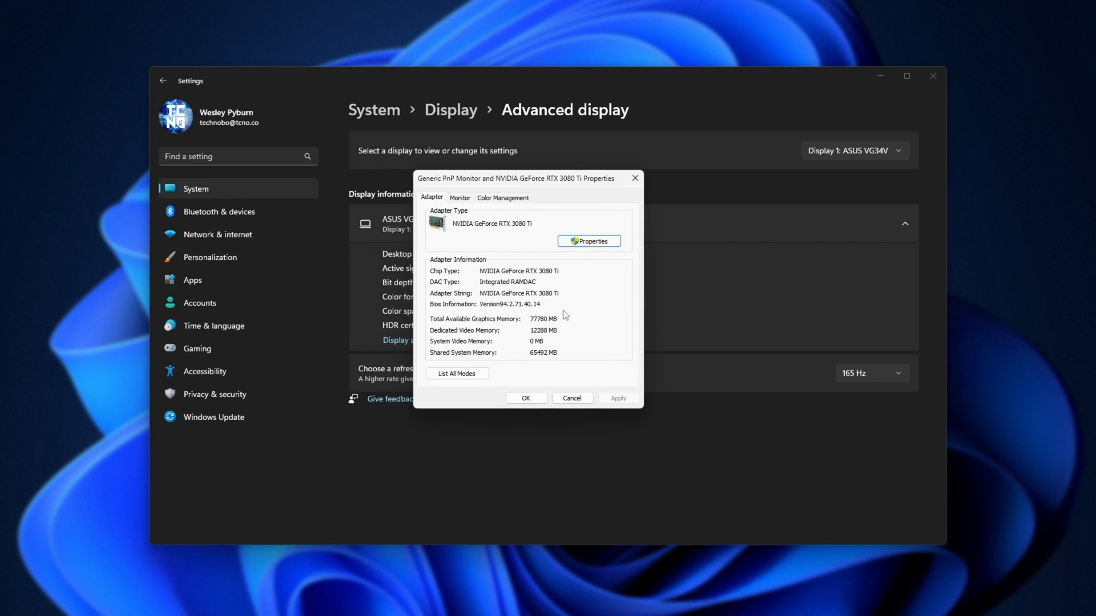
mouse_move(467, 339)
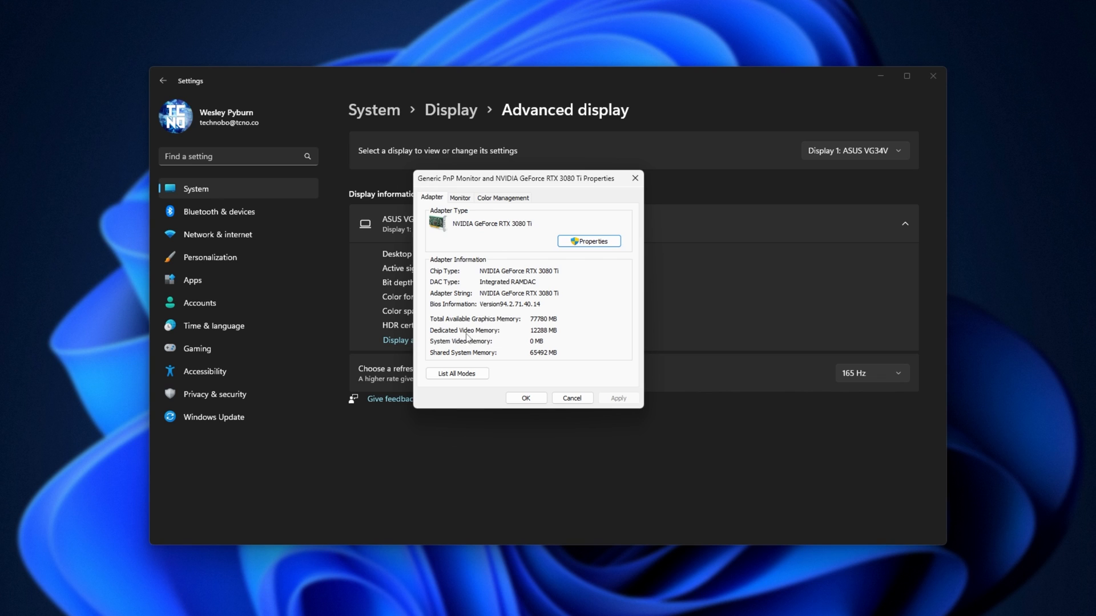
mouse_move(558, 339)
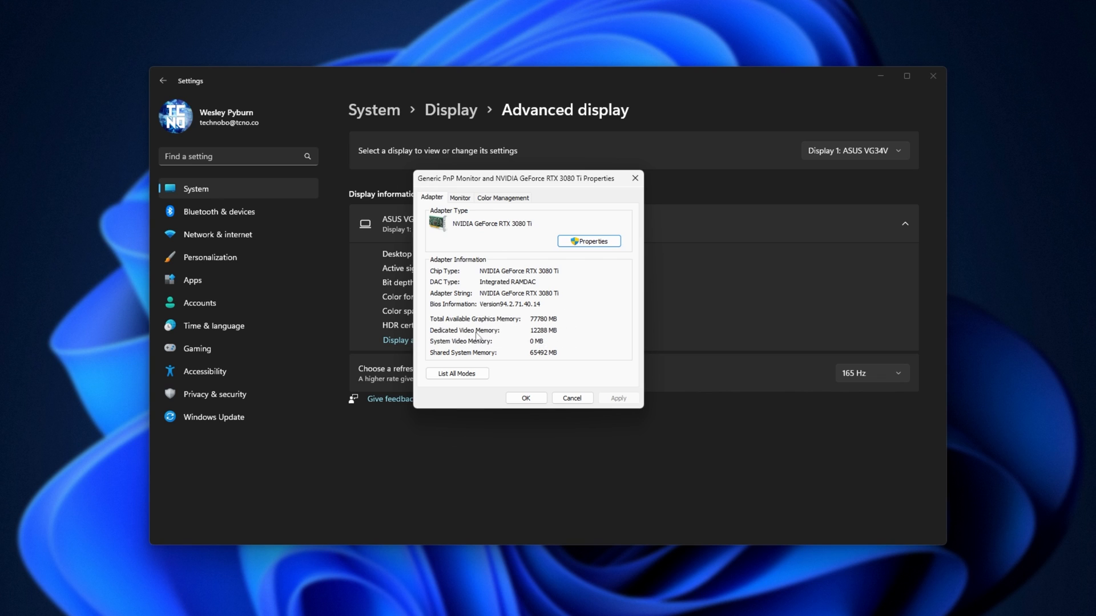
mouse_move(555, 285)
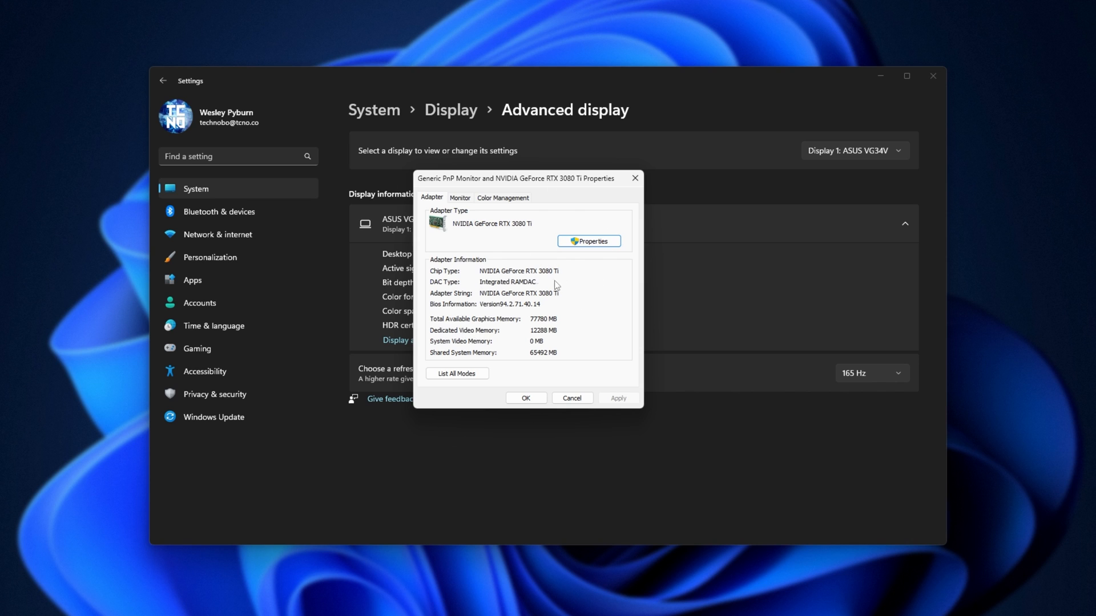